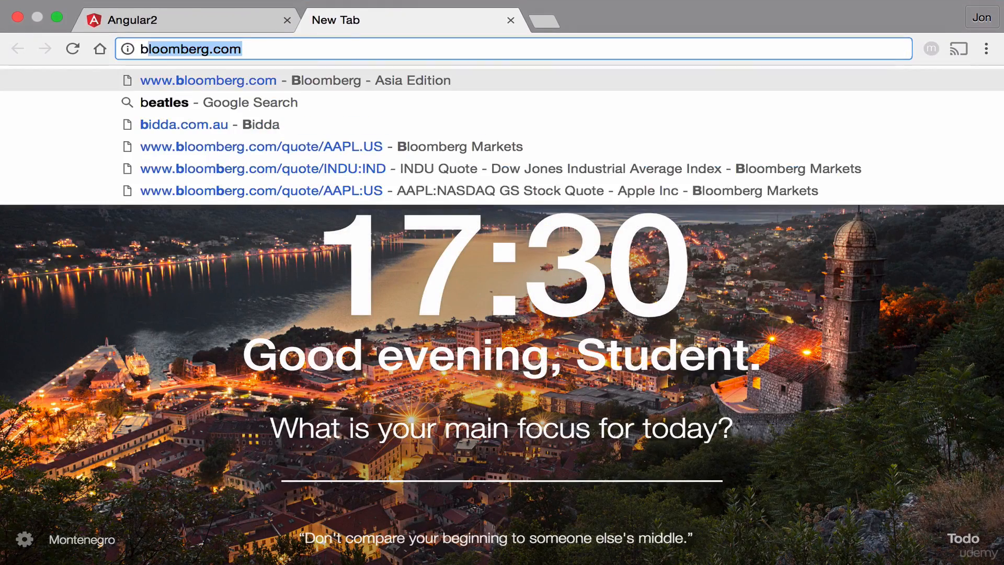
Search Google for 'bootstrap 4 jumbotron' from the Chrome address bar
text(bootstrap 4)
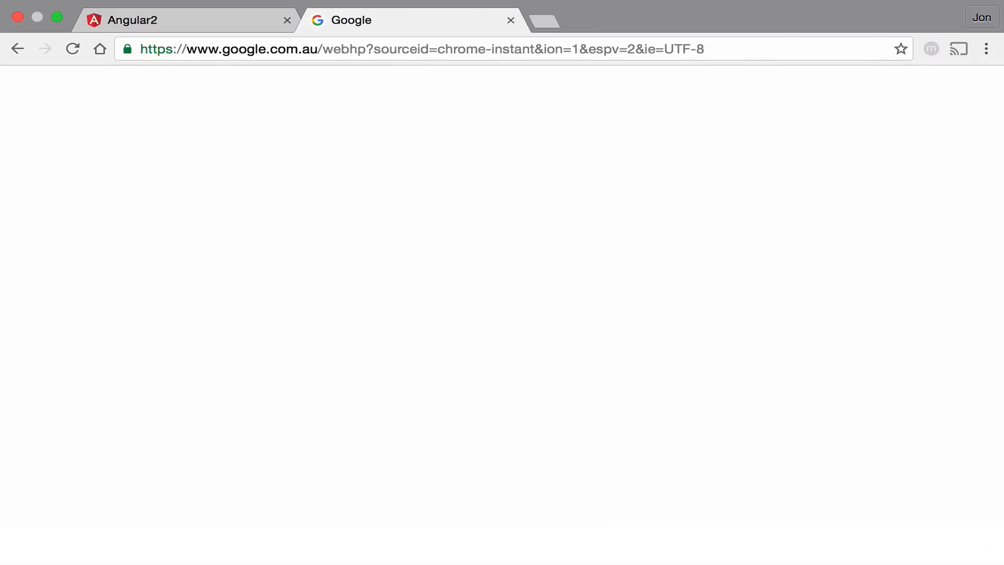
text(bootstrap 4 jumbotron)
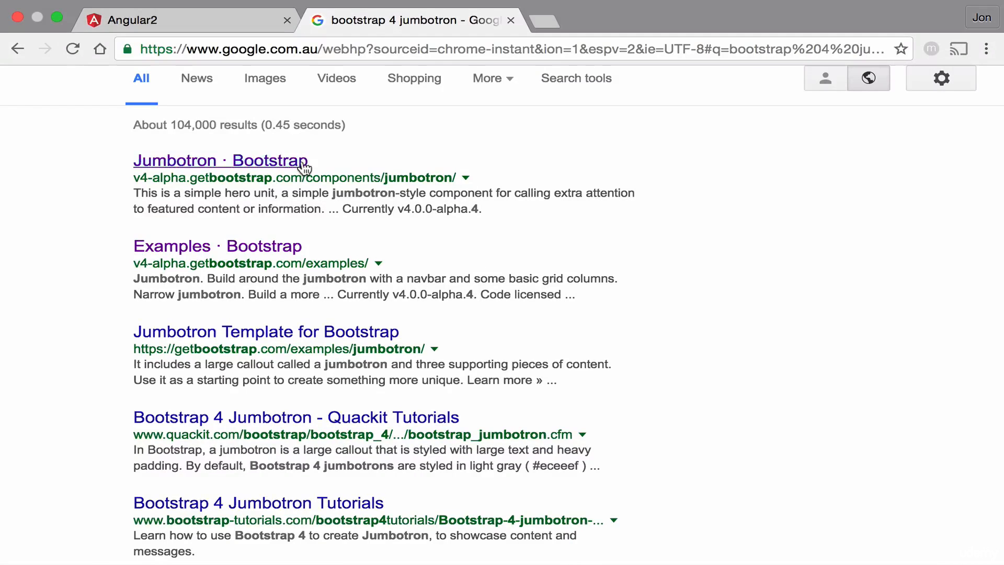
Copy the example markup from the Bootstrap Jumbotron documentation page
click(221, 160)
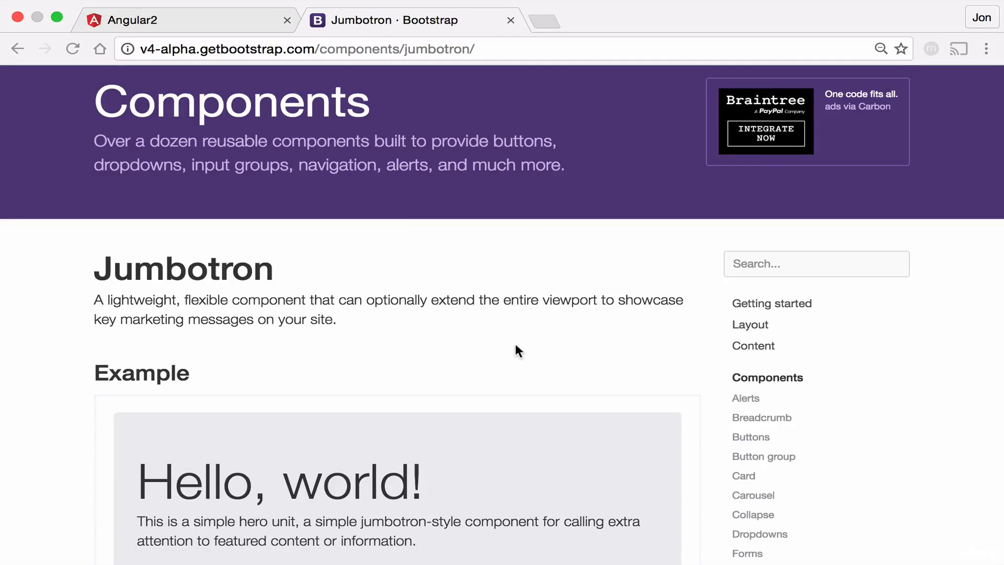
scroll(down, 3)
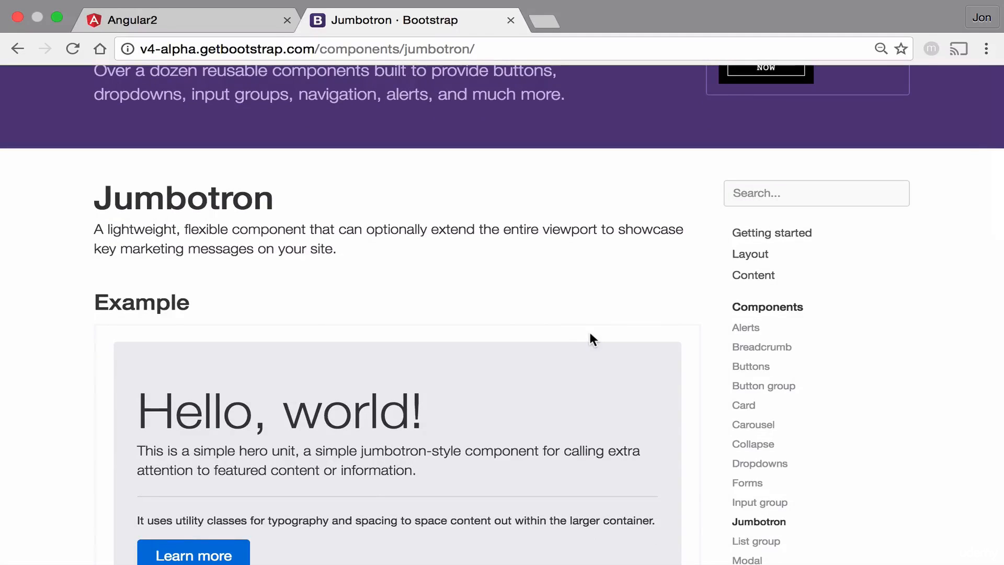
mouse_move(525, 313)
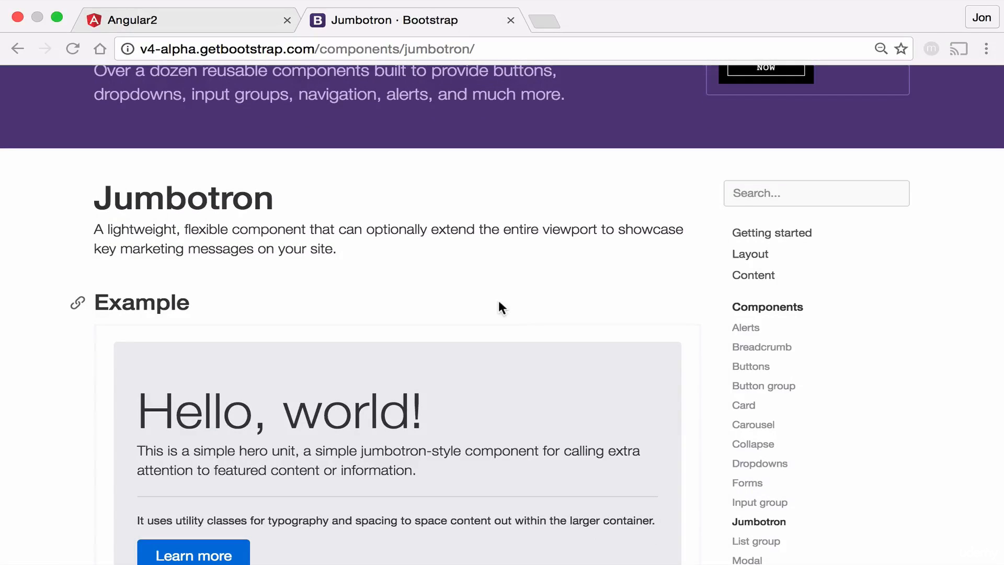
scroll(down, 3)
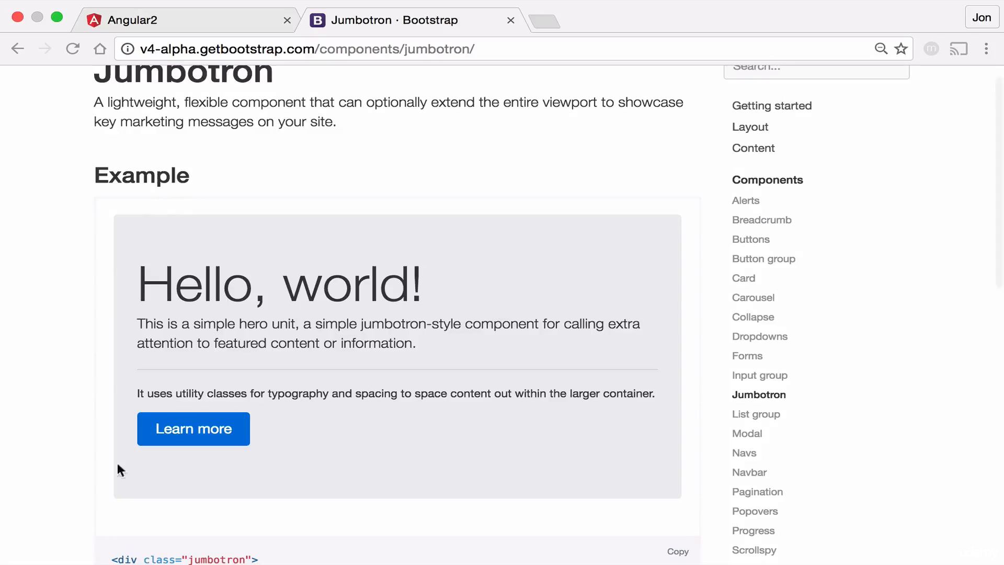
mouse_move(518, 436)
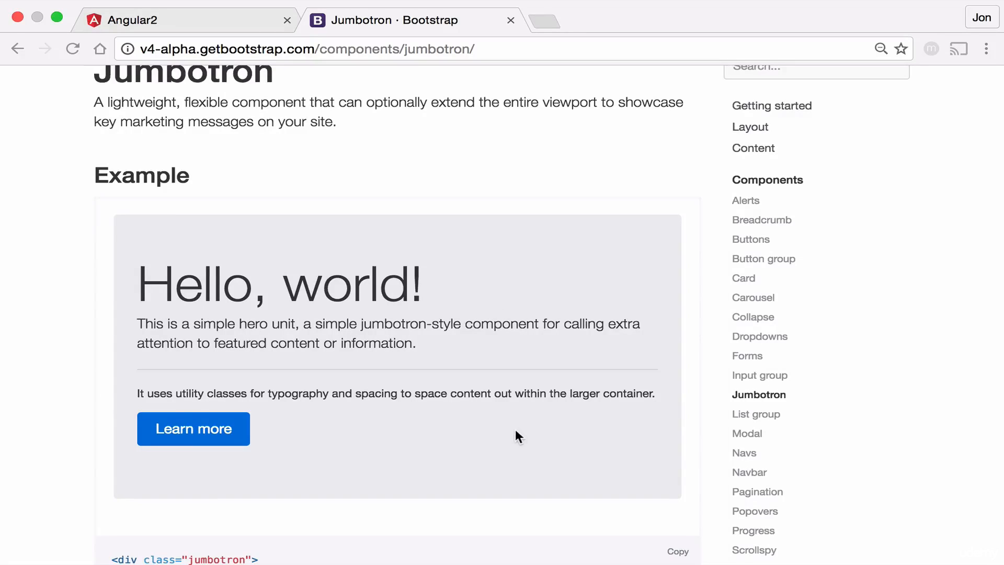
mouse_move(567, 422)
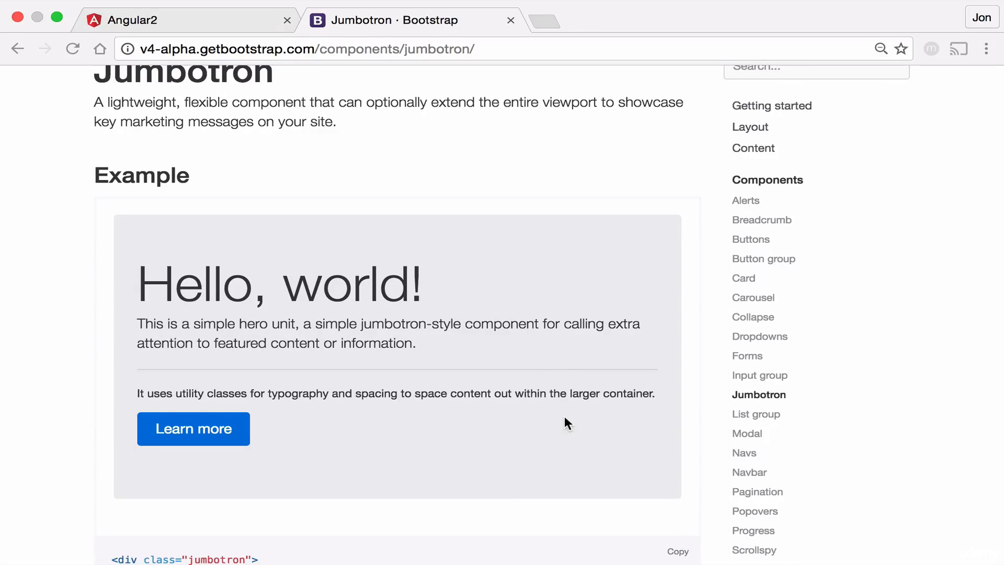
scroll(down, 3)
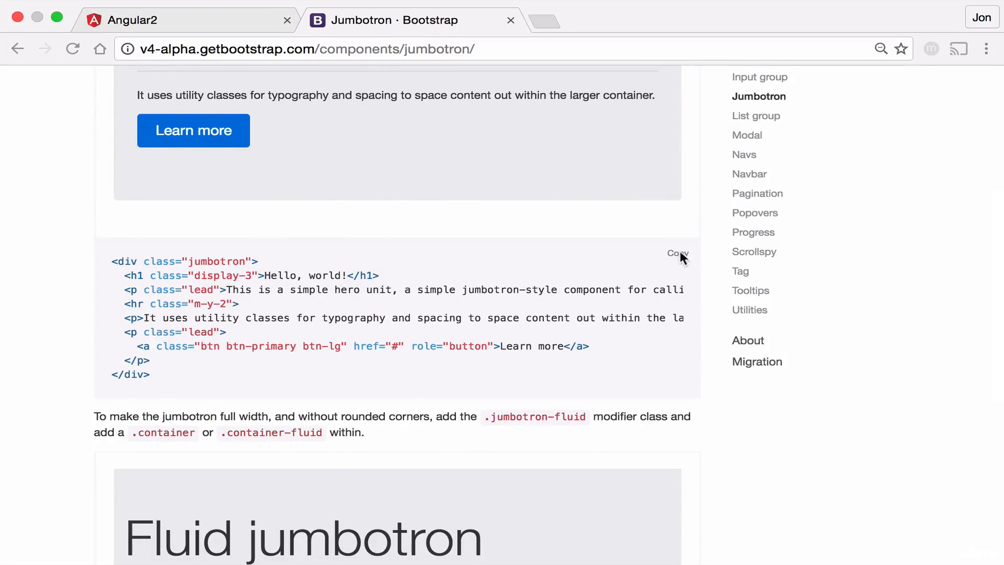
click(677, 253)
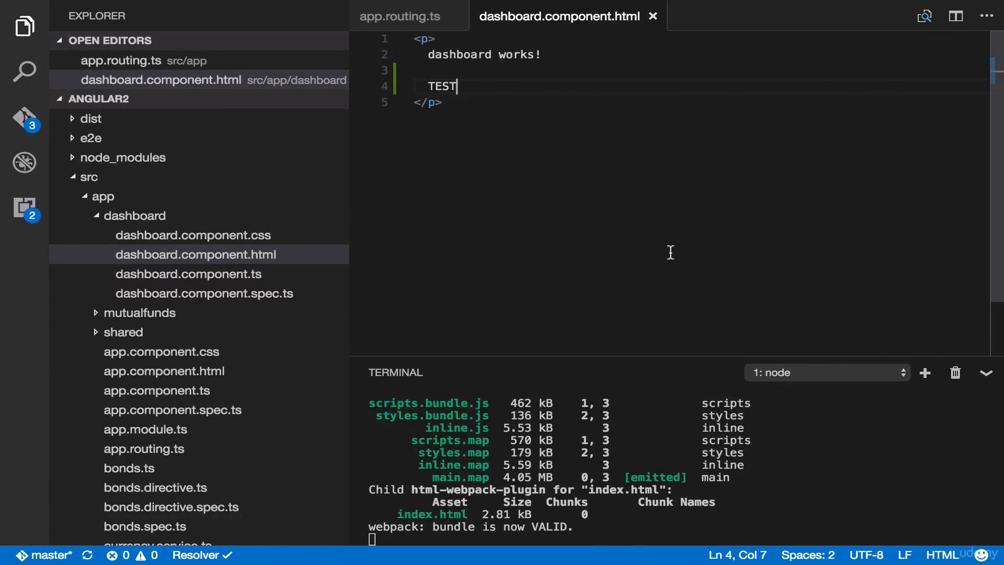
Paste the jumbotron markup into dashboard.component.html and hide the Explorer sidebar
key(Enter)
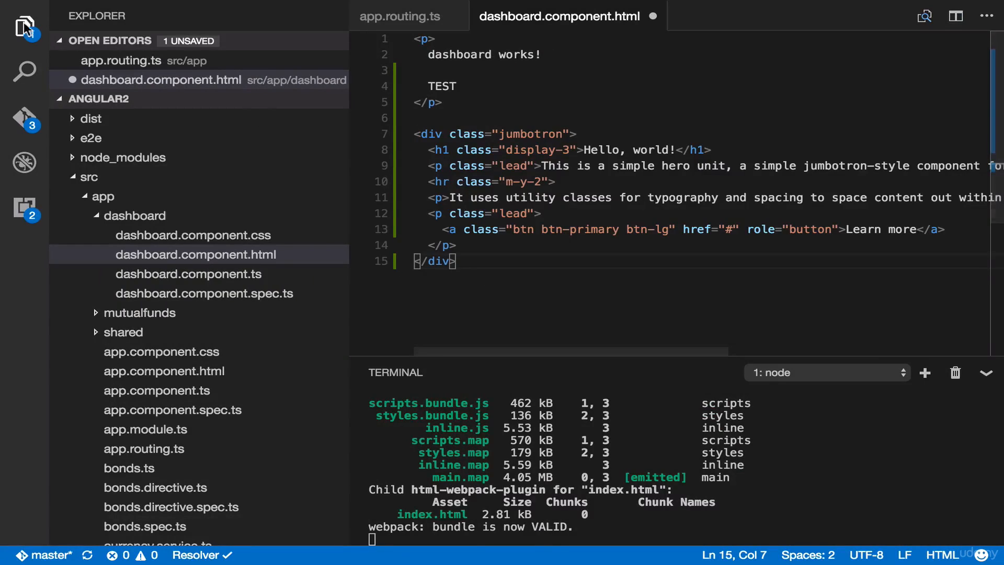
click(24, 30)
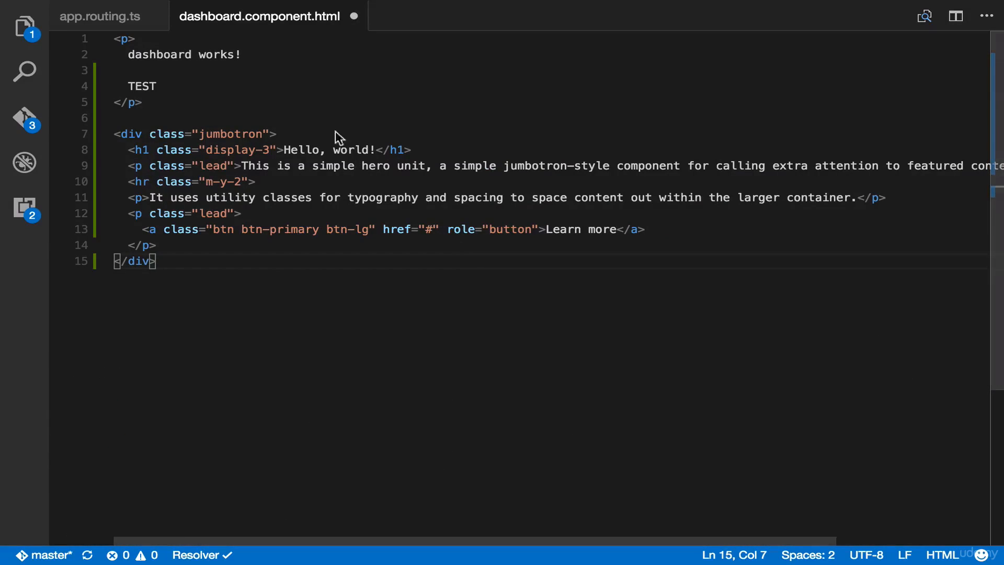
Replace the 'Hello, world!' heading with 'Angular 2 Finance'
double_click(301, 149)
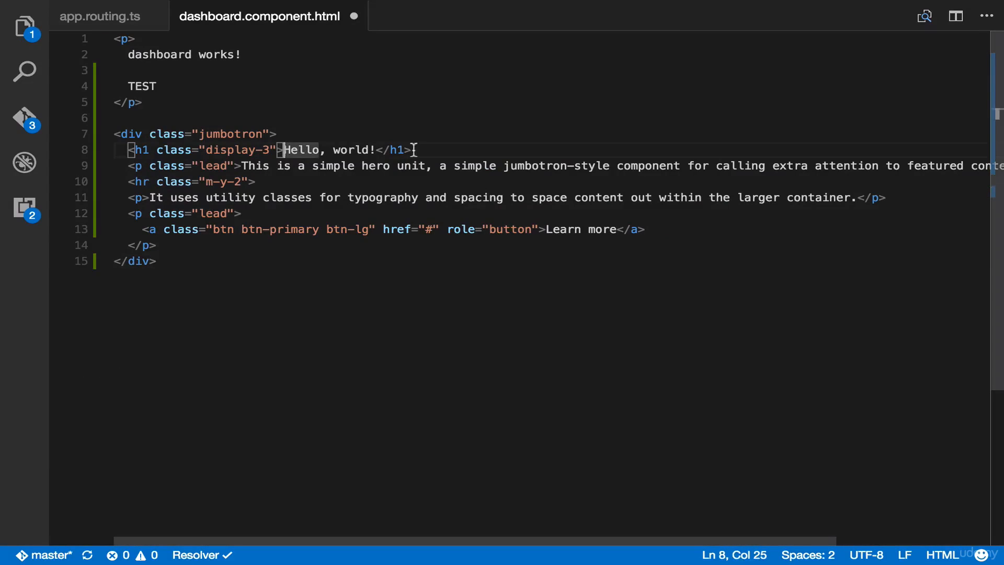
drag(285, 150, 374, 149)
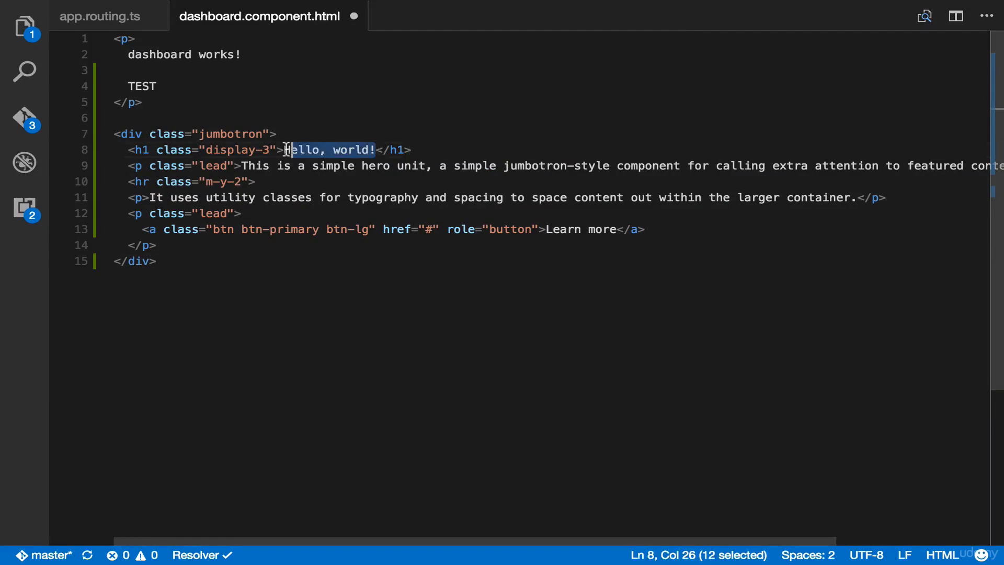
text(An)
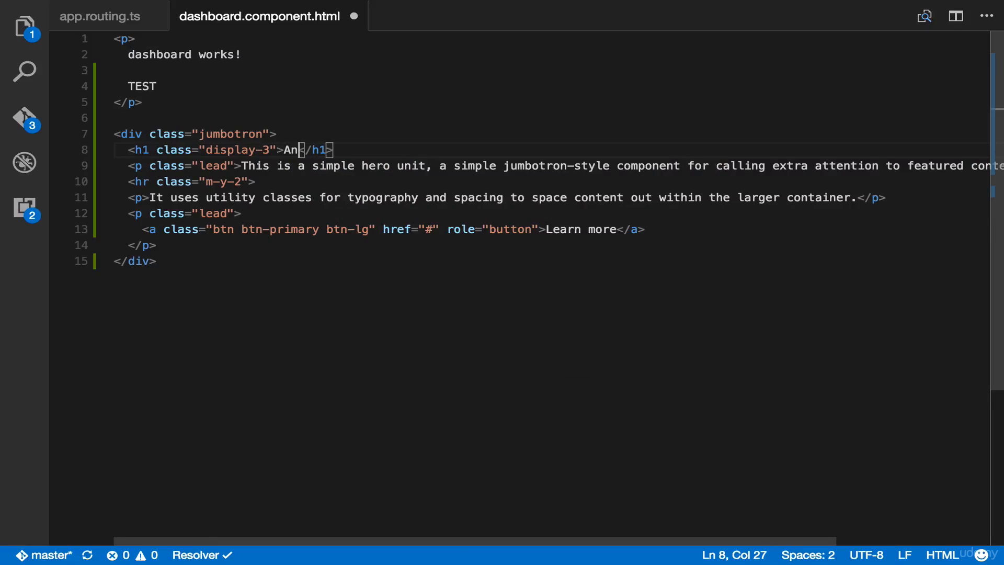
text(gular 2 Finance)
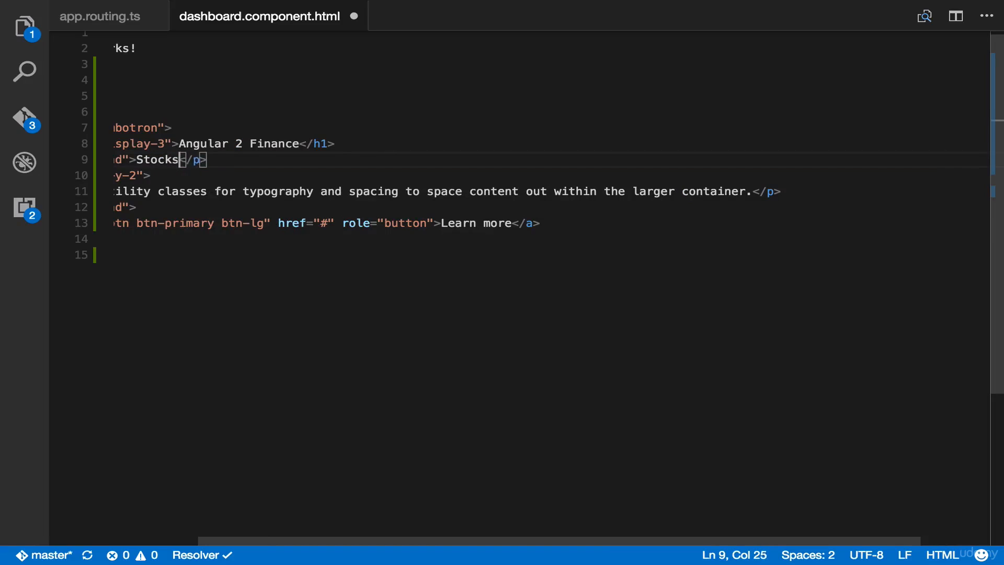
Change the lead paragraph to 'Stocks, Bonds, Mutual Funds'
text(, Bonds, M)
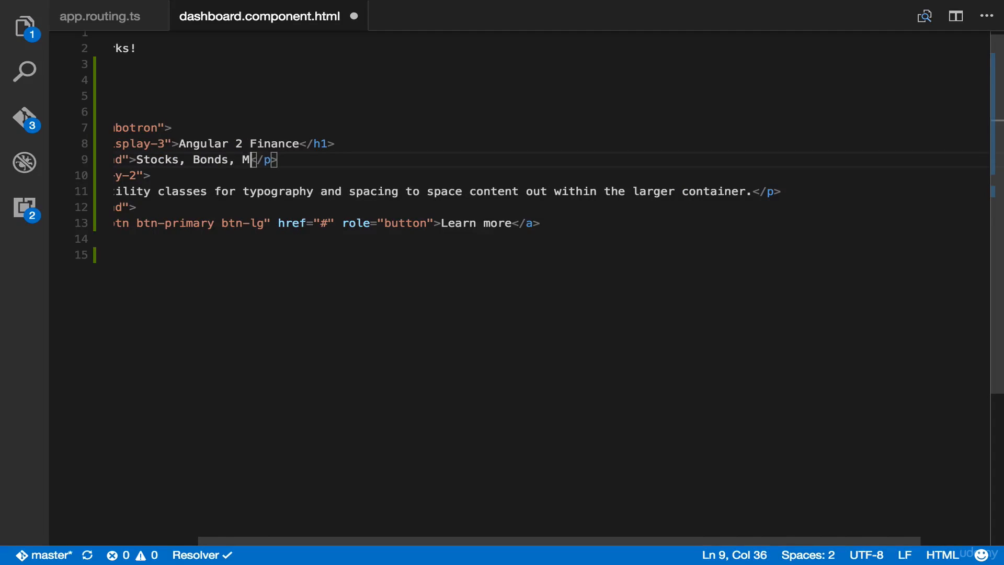
text(utual F)
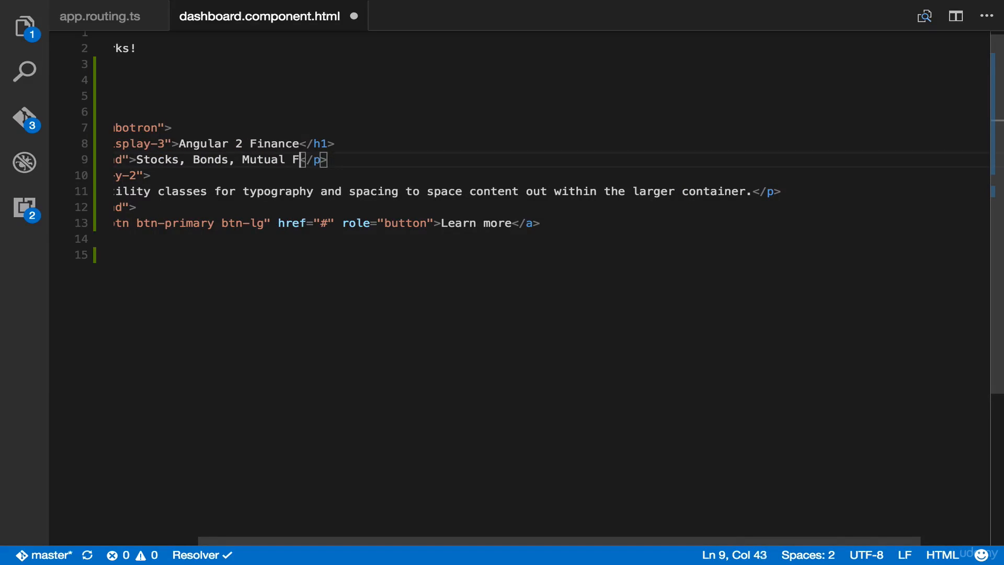
scroll(left, 3)
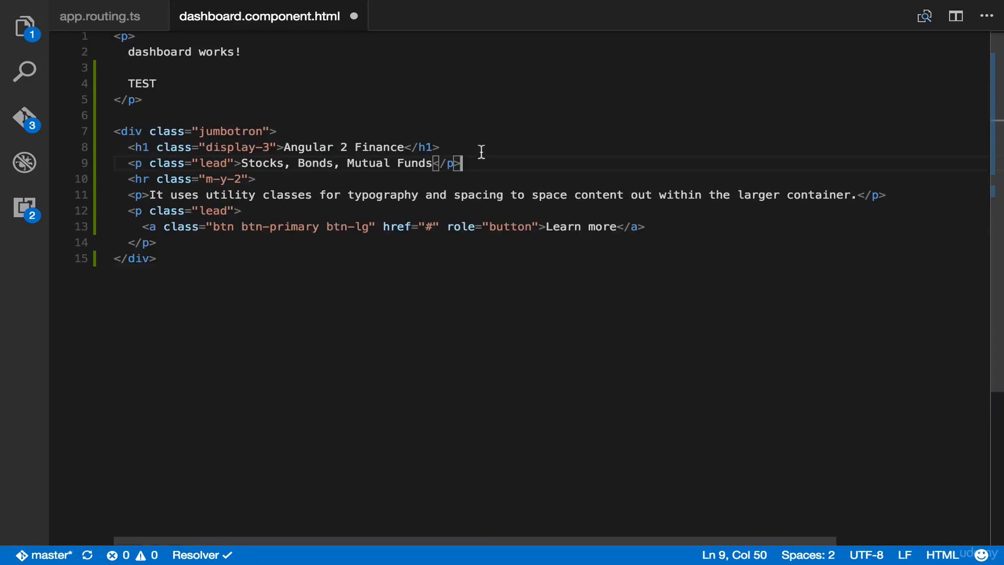
click(153, 195)
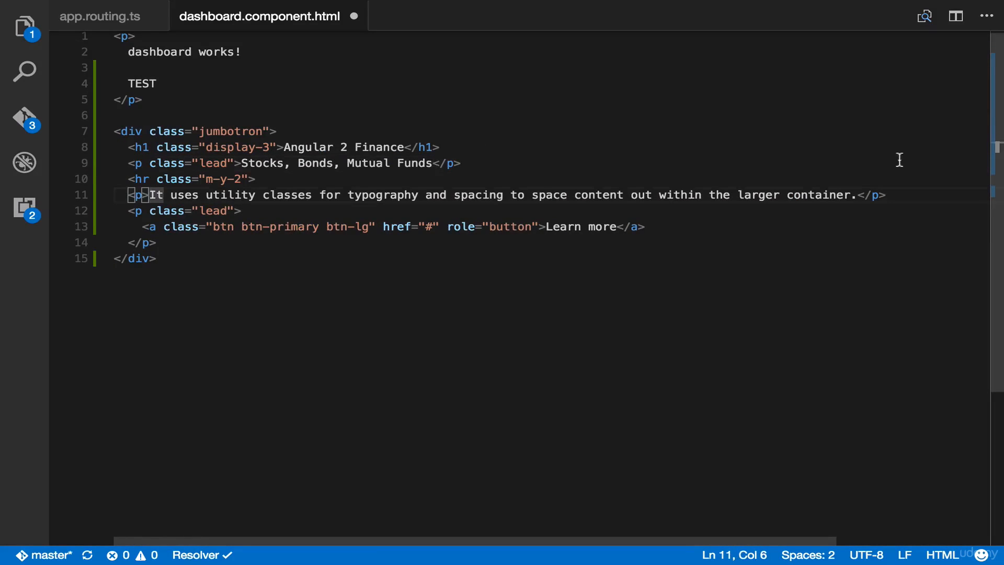
Replace the description with 'A simple Angular 2 finance web application'
drag(151, 195, 857, 194)
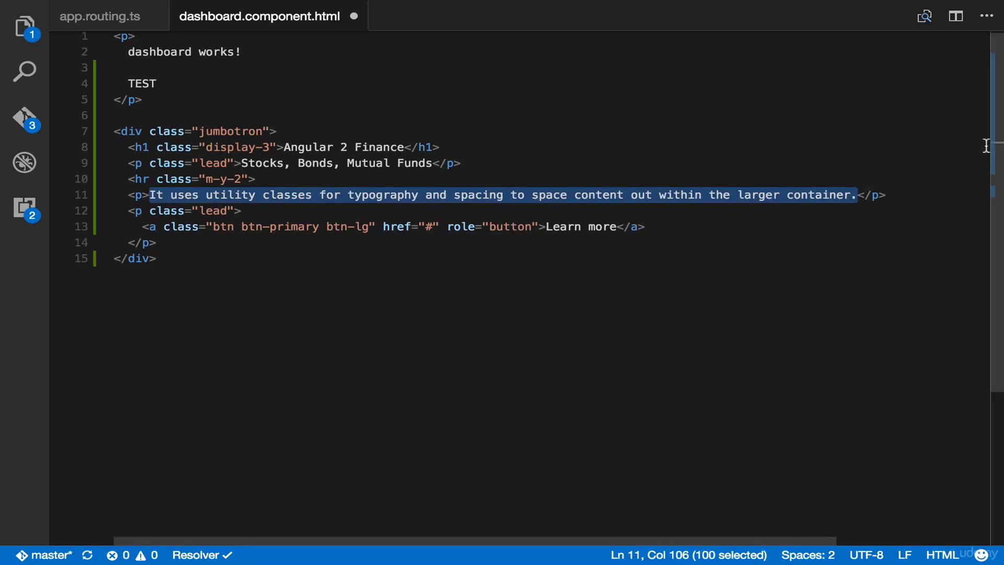
text(A simple </p>)
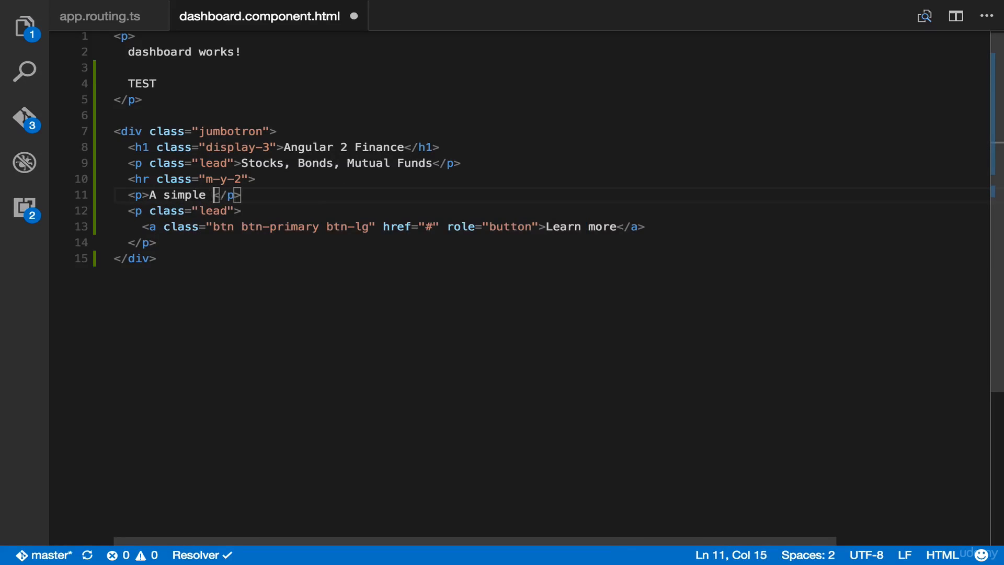
text(Angular 2 f)
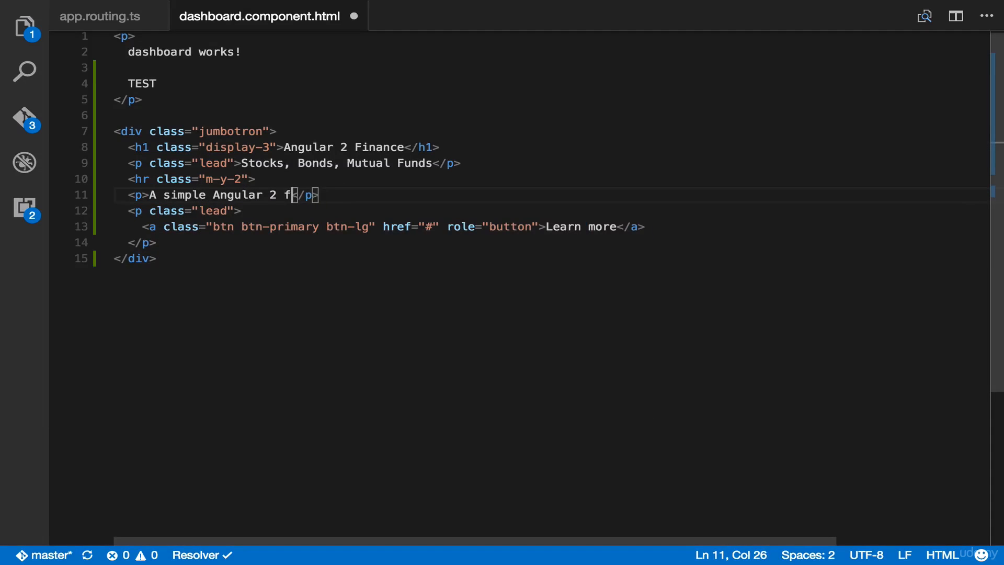
text(inance)
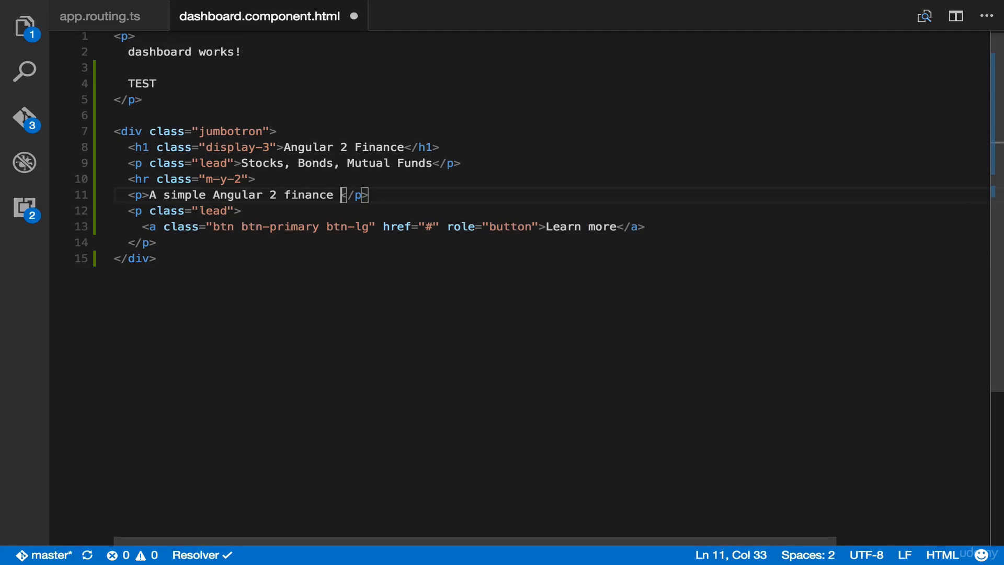
text(application)
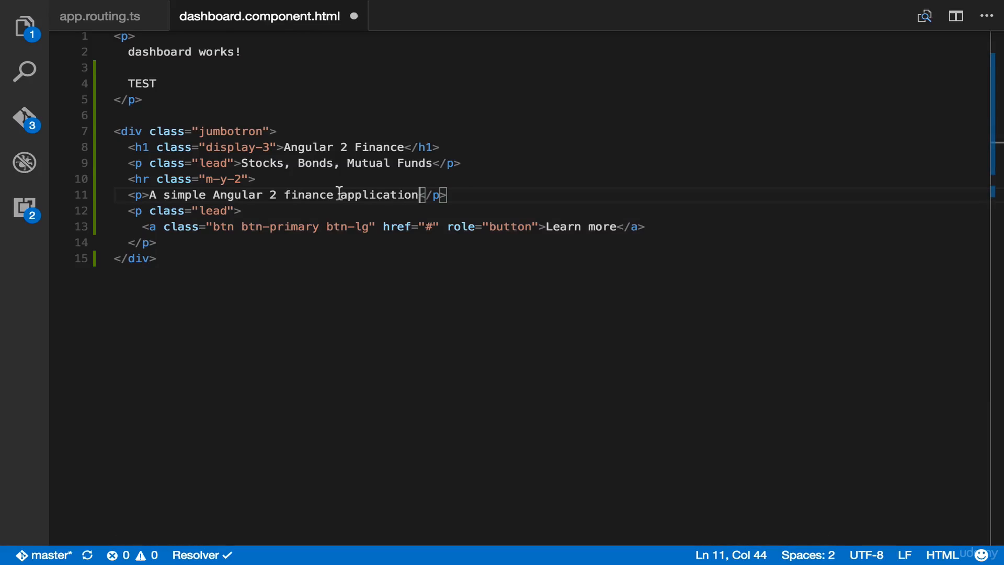
text(web)
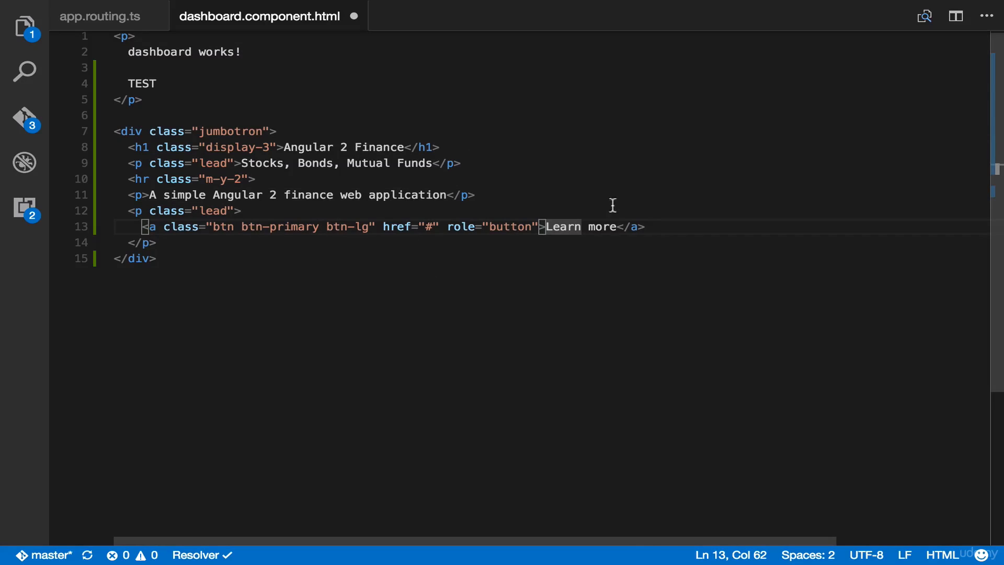
Rename the 'Learn more' button label to 'START'
text(STA)
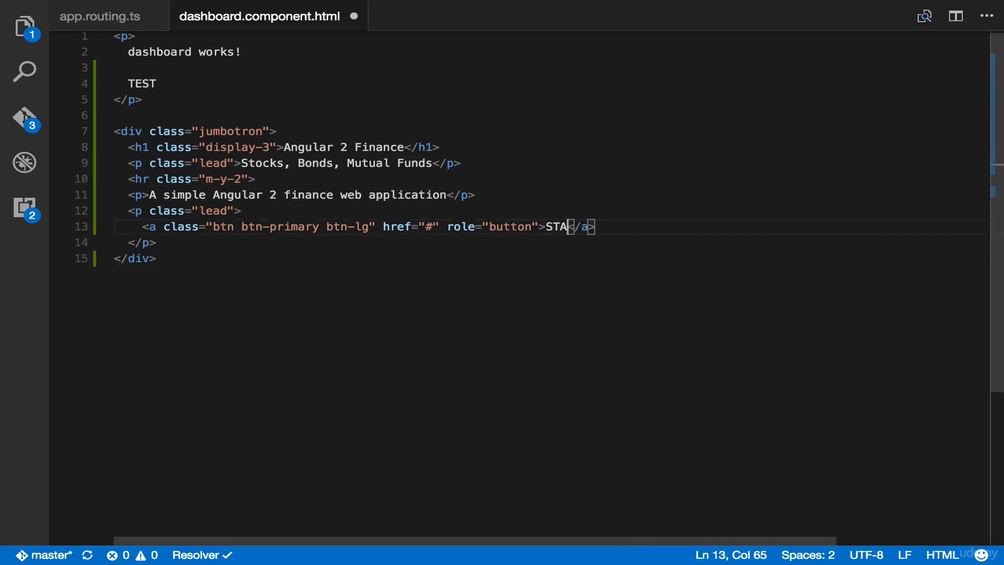
text(RT)
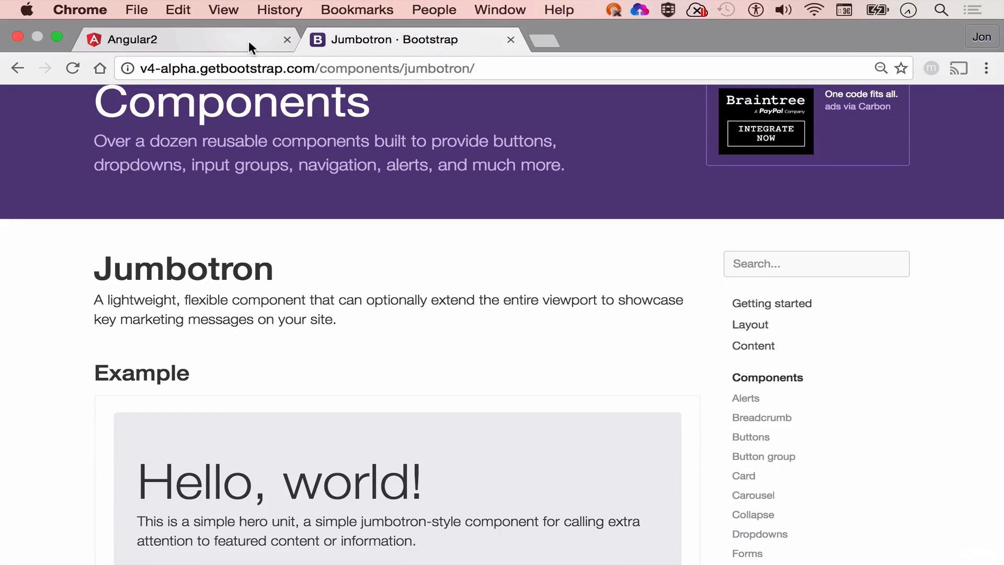
View the running Angular app's dashboard with the new jumbotron and START button
click(128, 39)
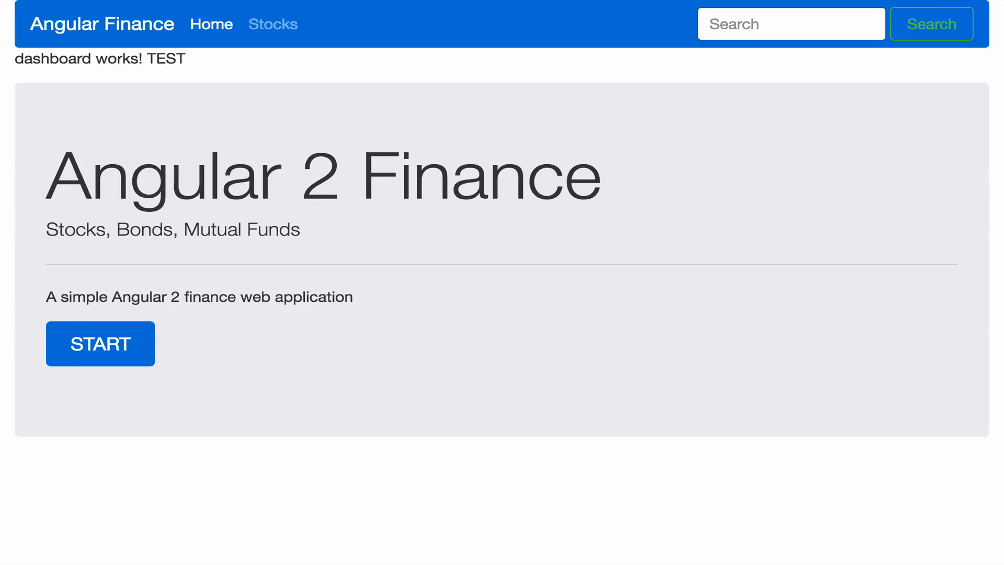
mouse_move(364, 357)
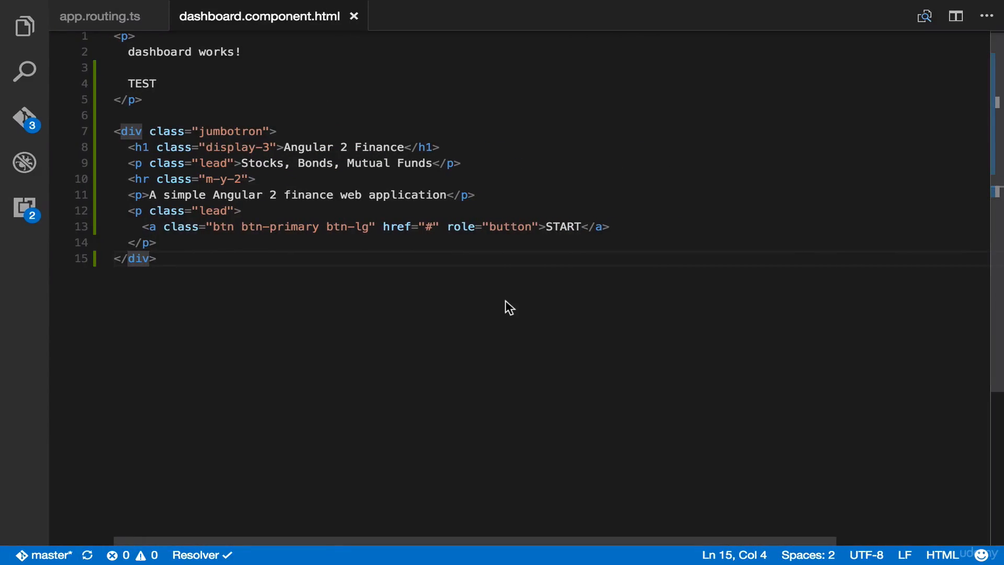
Delete the 'dashboard works! TEST' paragraph and blank line, then save the template
click(169, 100)
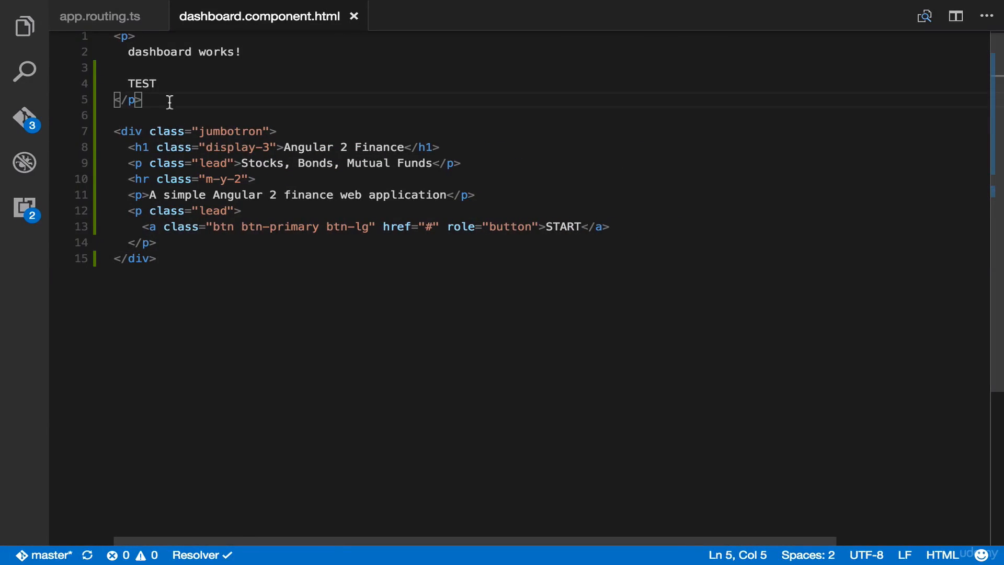
key(backspace)
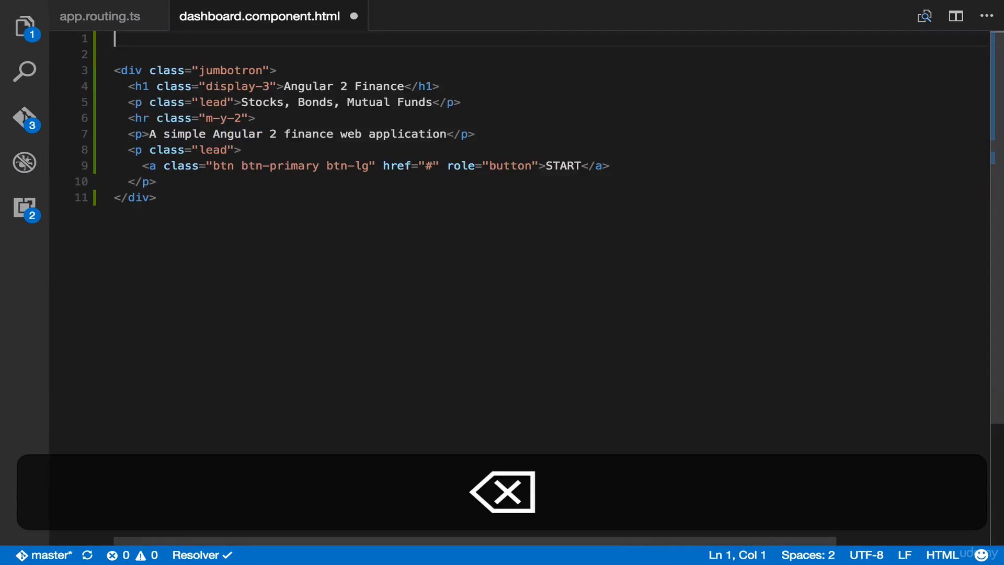
key(Backspace)
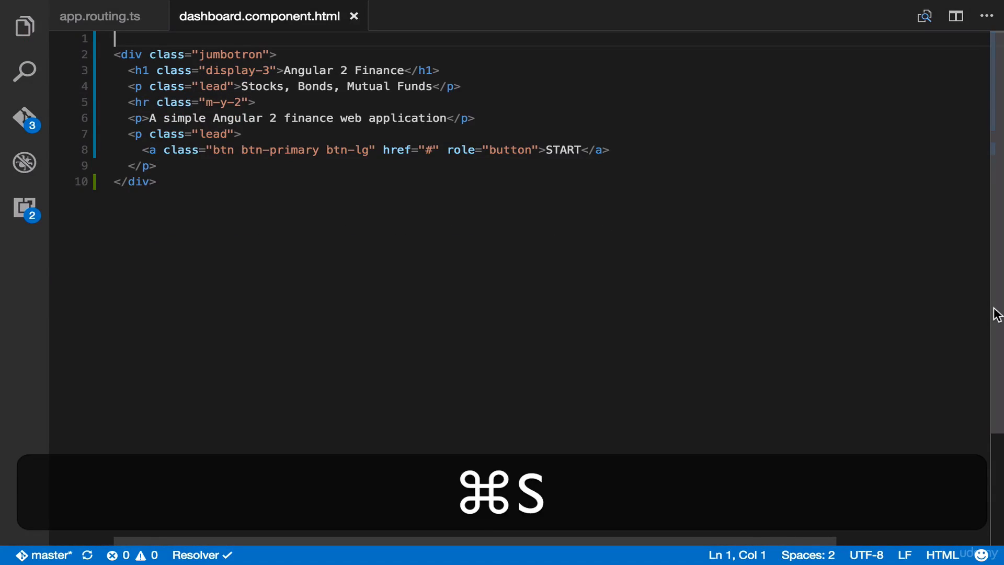
key(cmd+s)
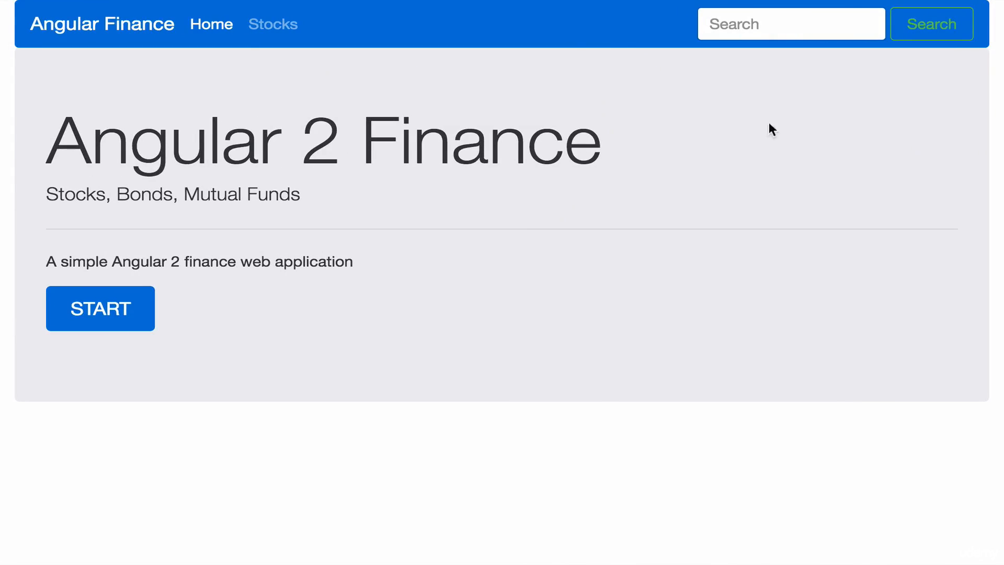
mouse_move(530, 59)
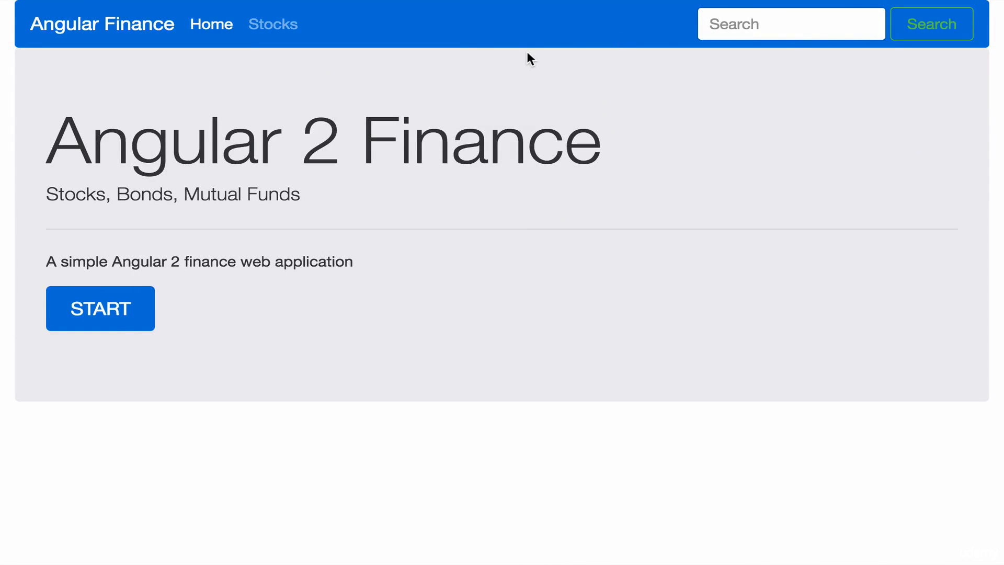
mouse_move(481, 322)
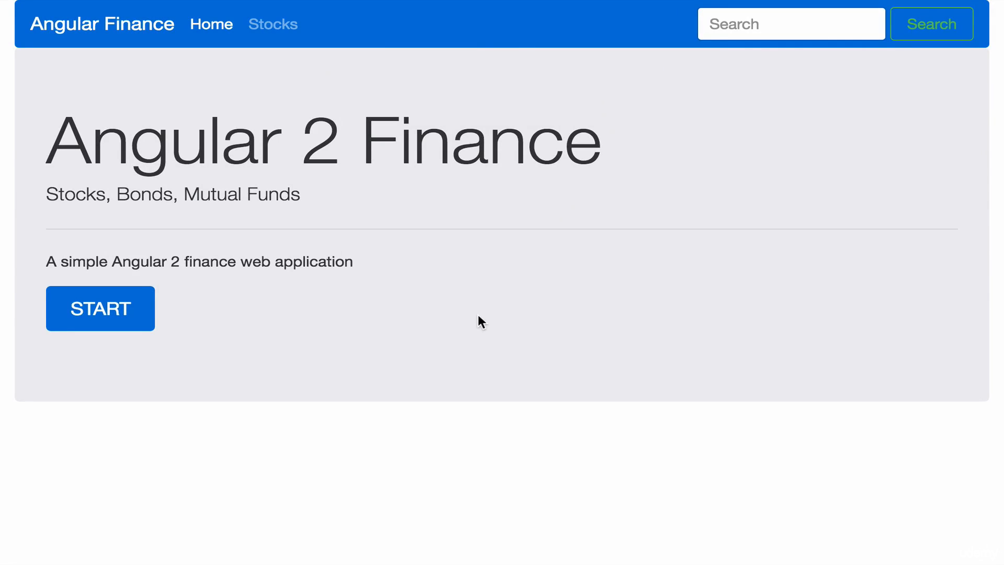
mouse_move(544, 445)
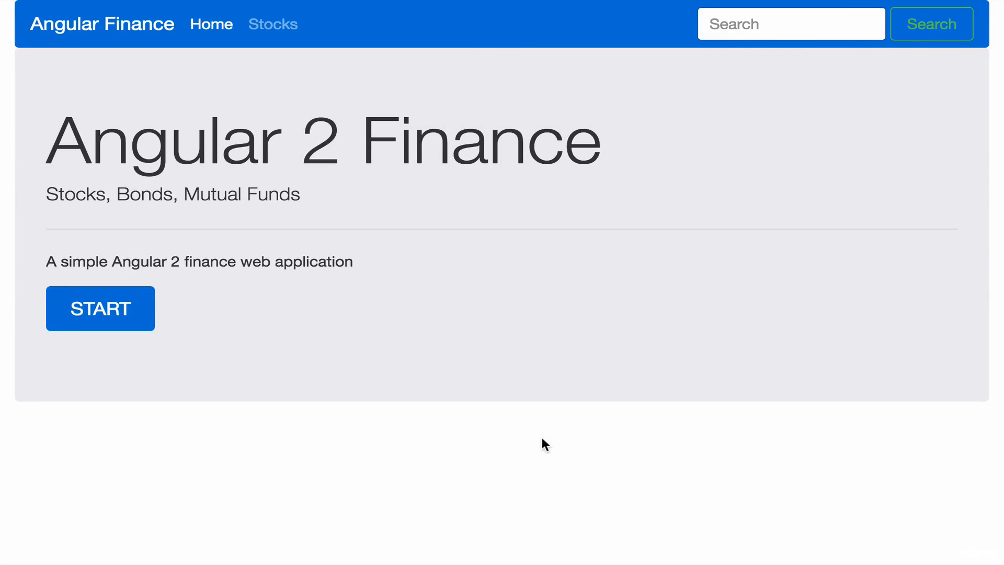